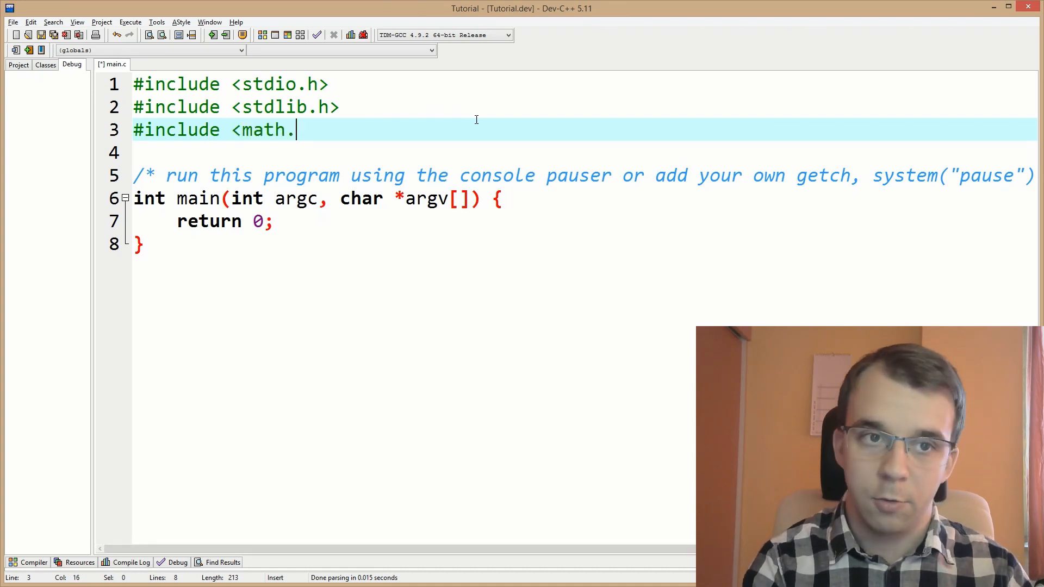
# Step: Include math.h, declare doubles a = 3 and b = 4, and compute res = pow(a, b)
pyautogui.write('h>')
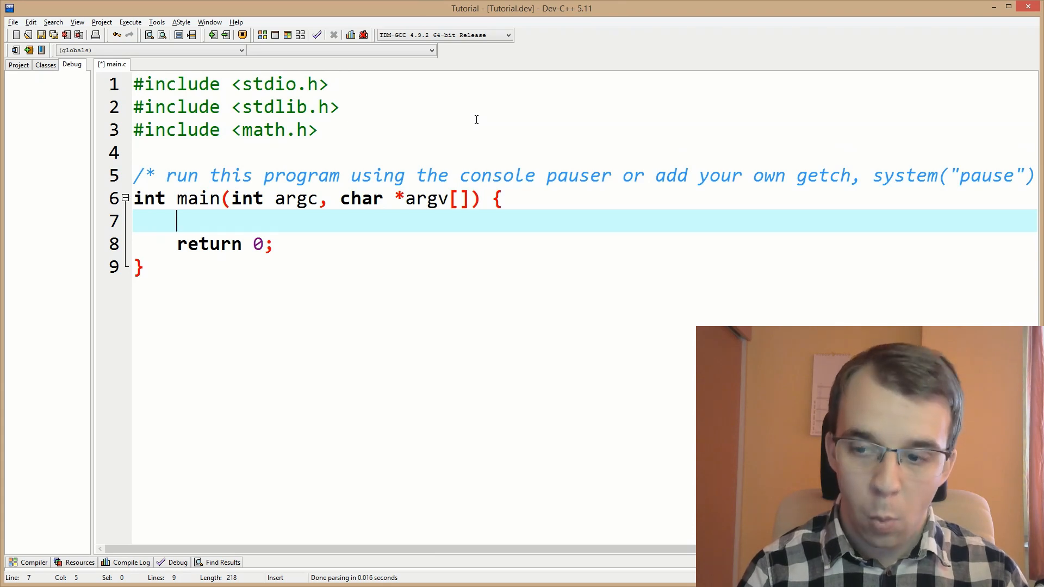
pyautogui.write('pow')
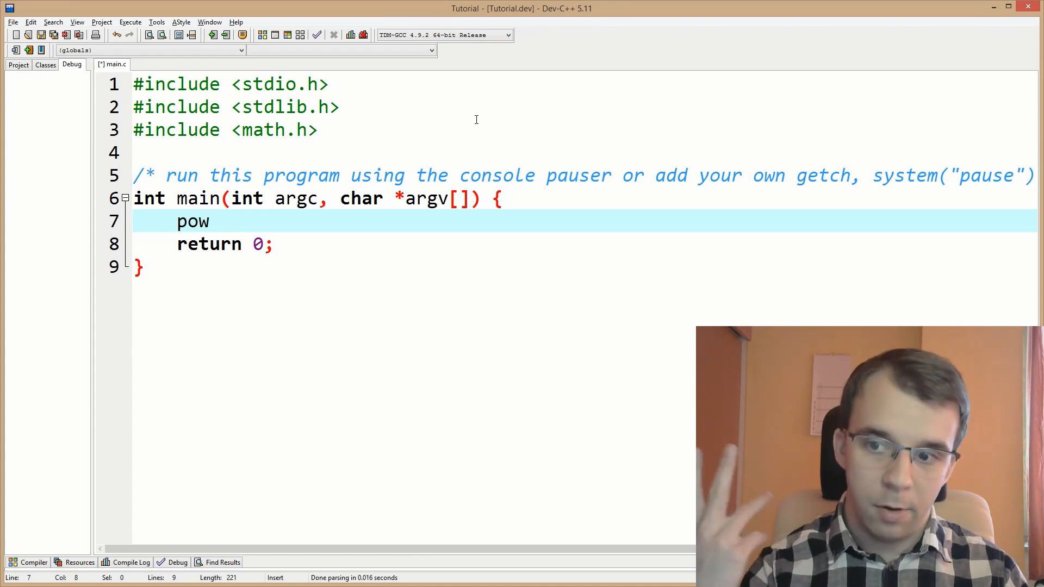
pyautogui.write('(')
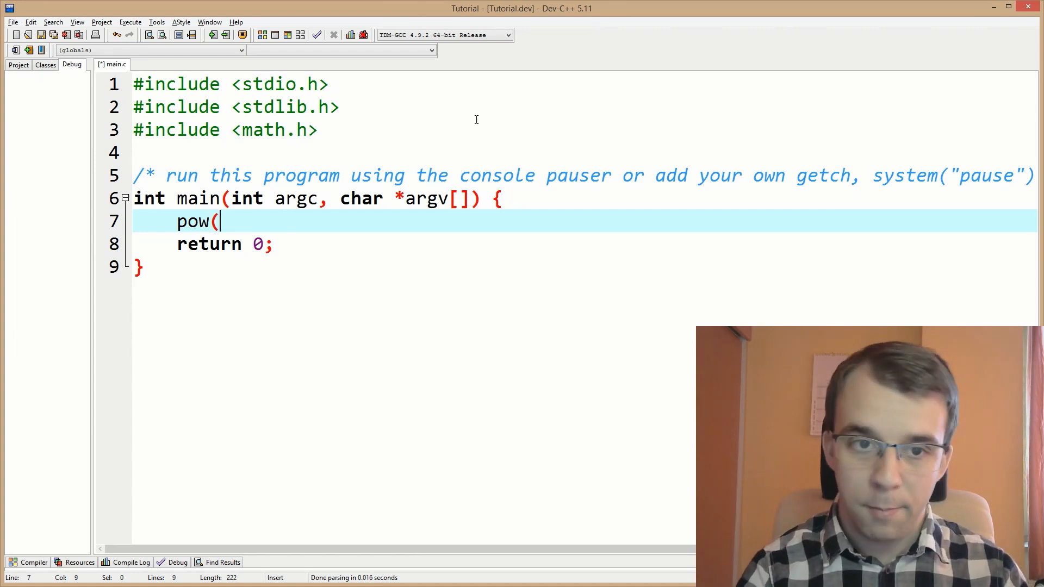
pyautogui.write('dou')
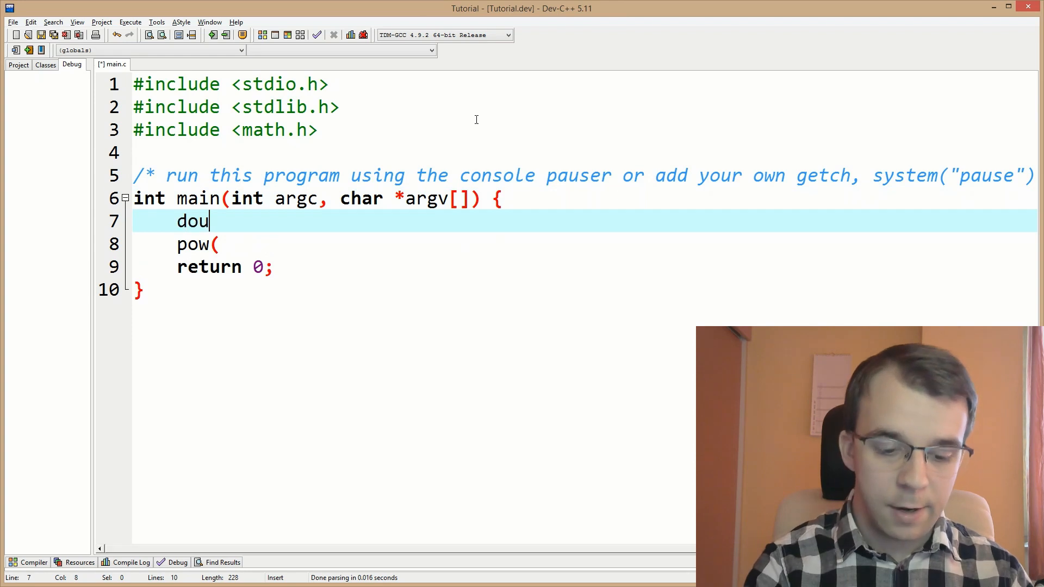
pyautogui.write('ble a =')
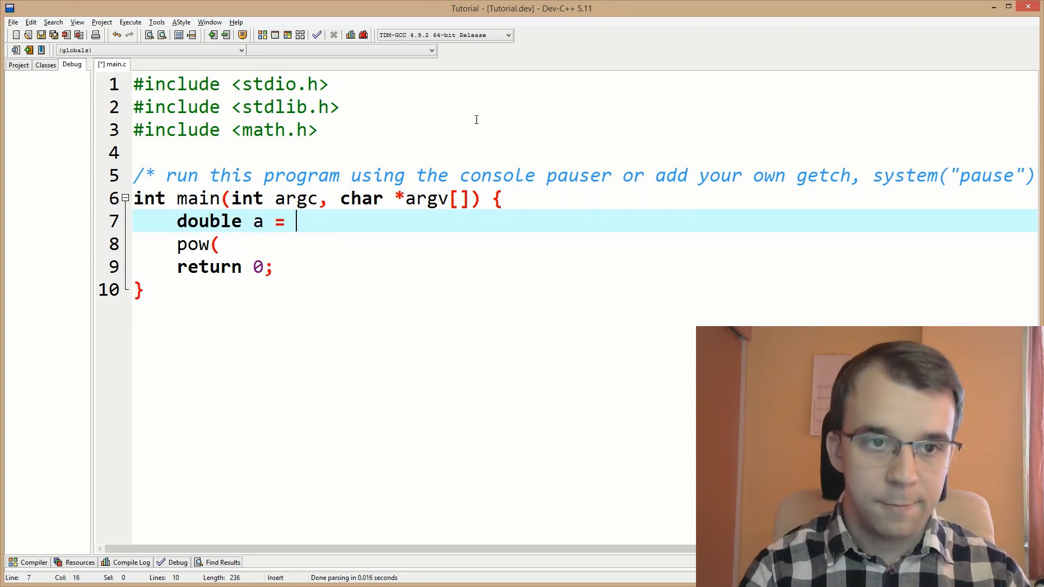
pyautogui.write('3;')
pyautogui.write('double b = 4')
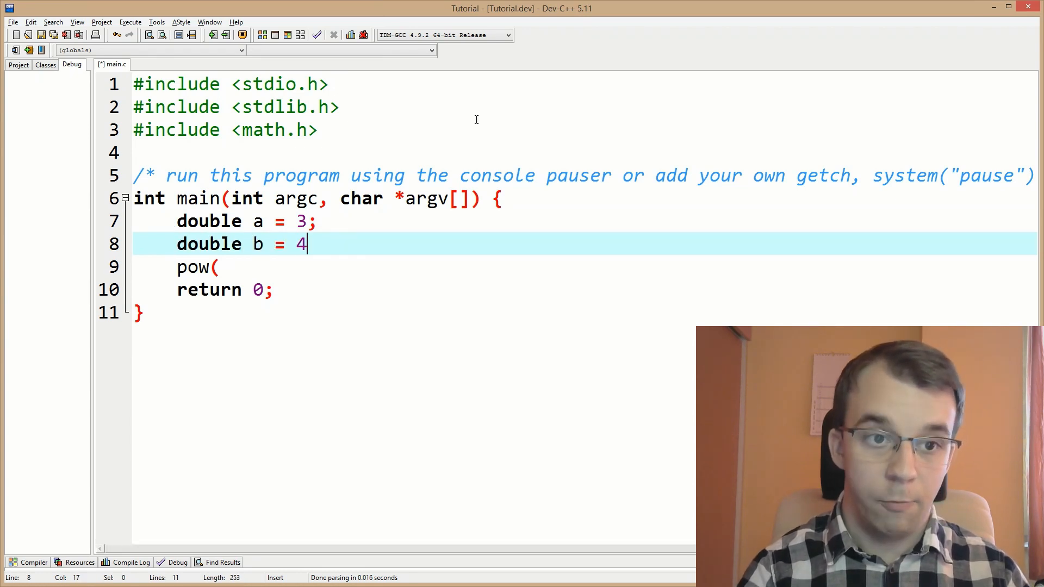
pyautogui.write(';')
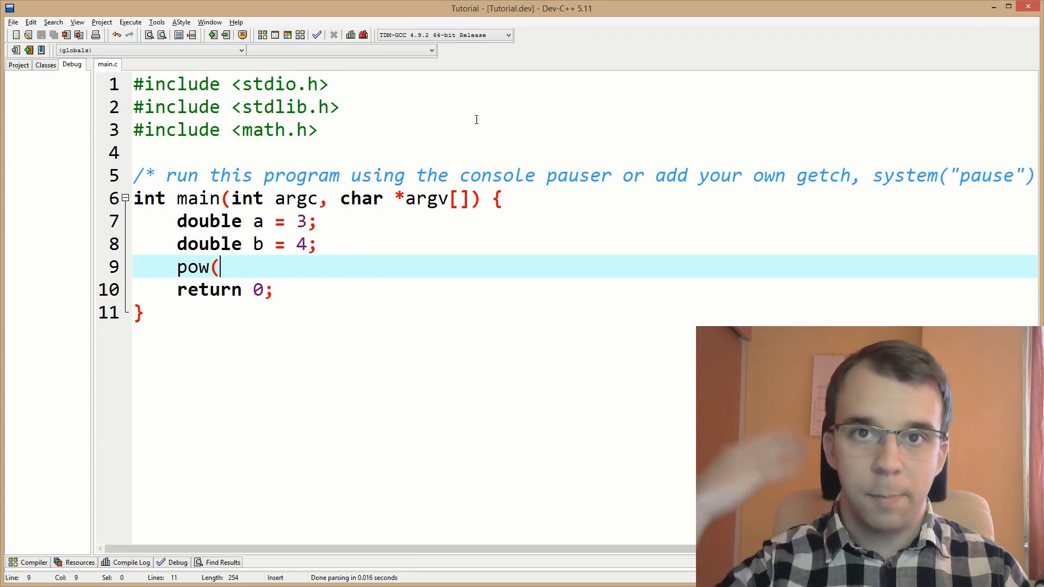
pyautogui.write('a, b')
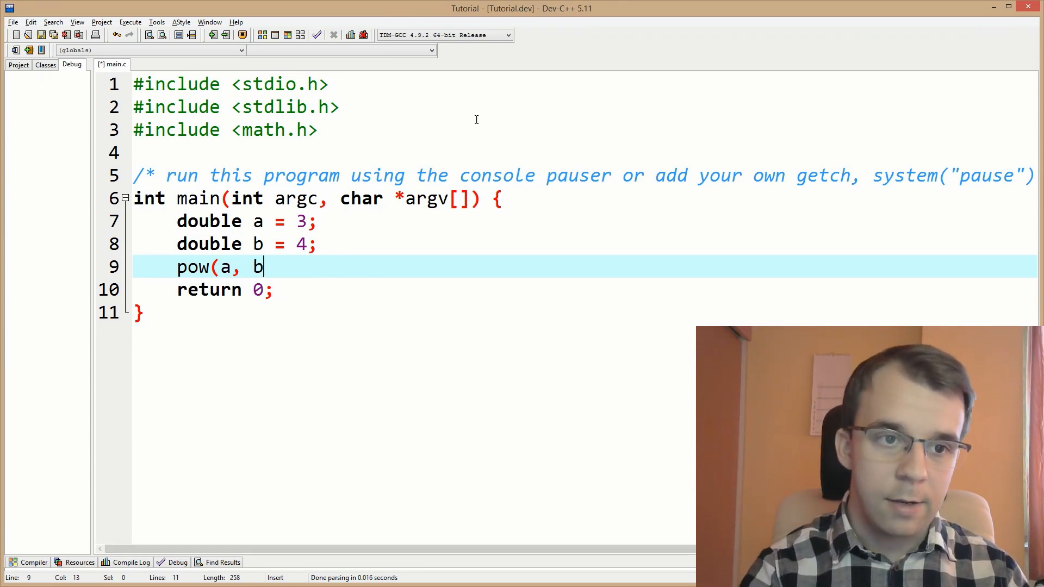
pyautogui.write(');')
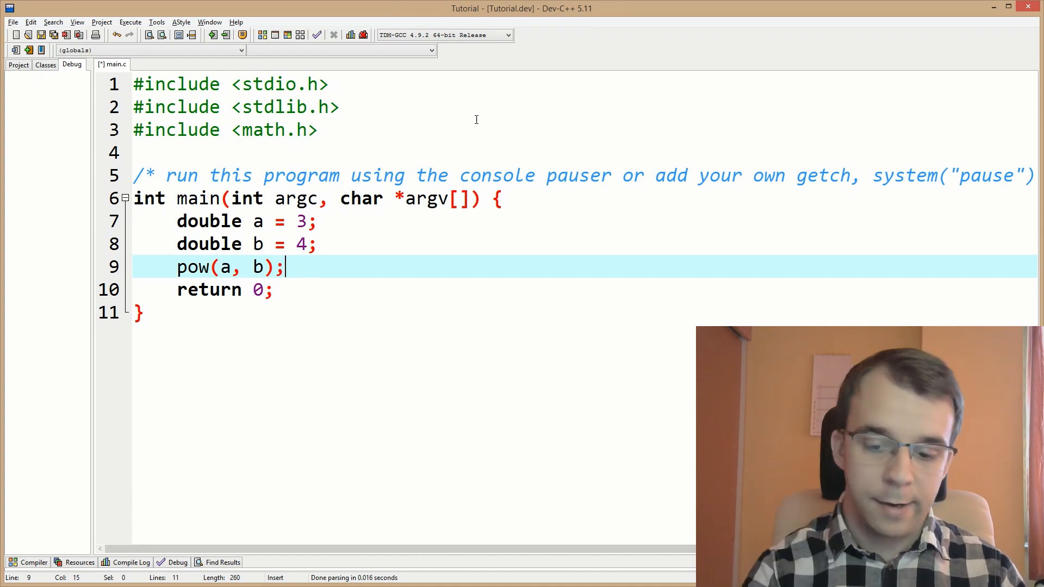
pyautogui.write('double')
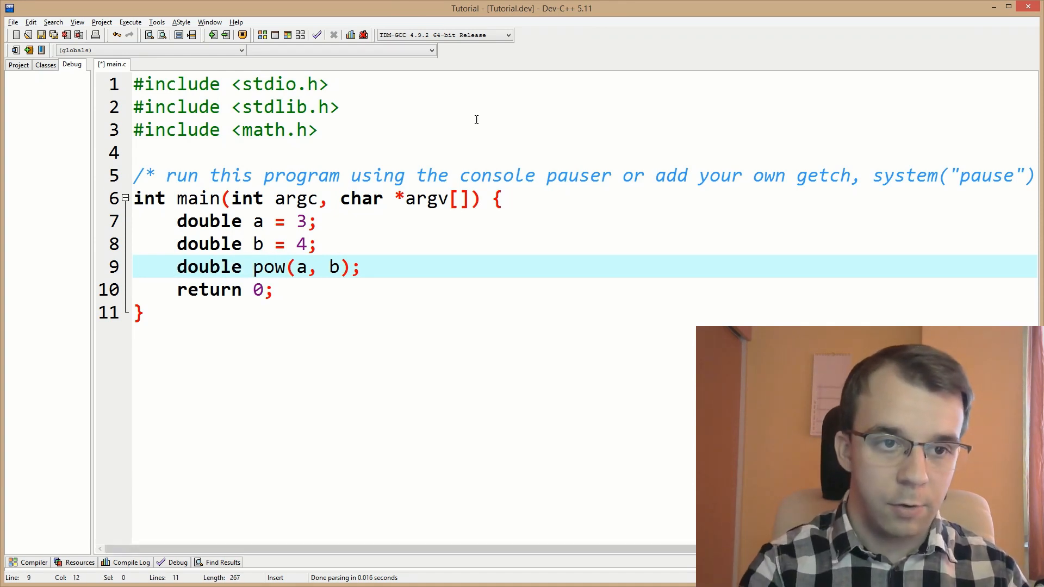
pyautogui.write('res =')
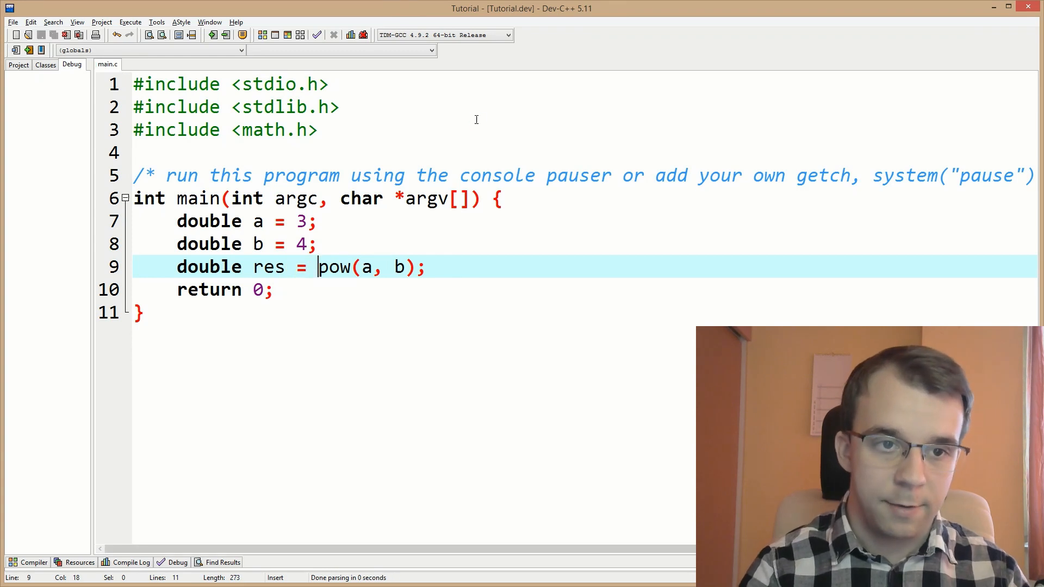
# Step: Print res with printf("%f\n", res)
pyautogui.write('printf')
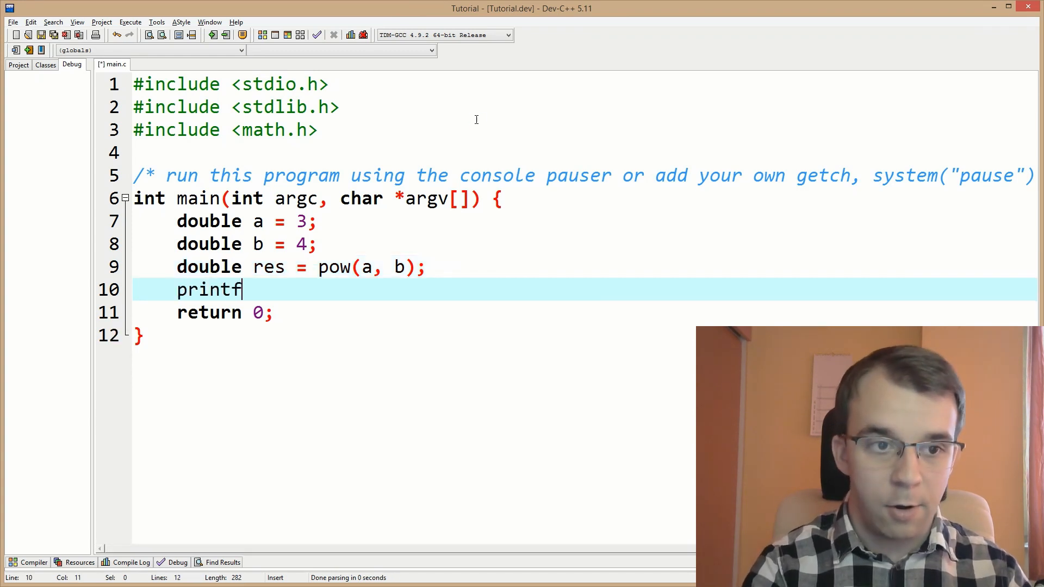
pyautogui.write('("%f\\nb')
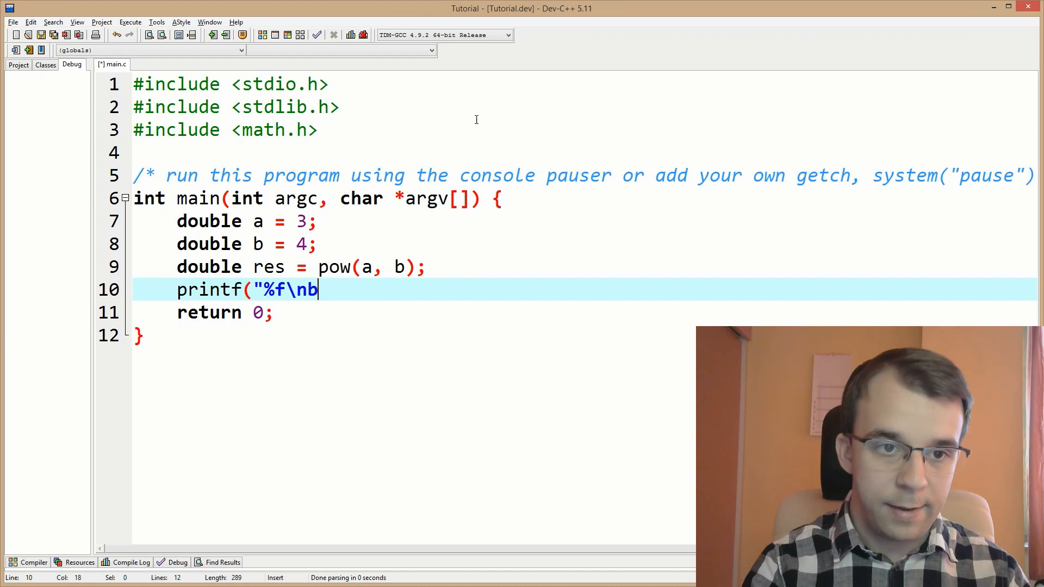
pyautogui.write('", res);')
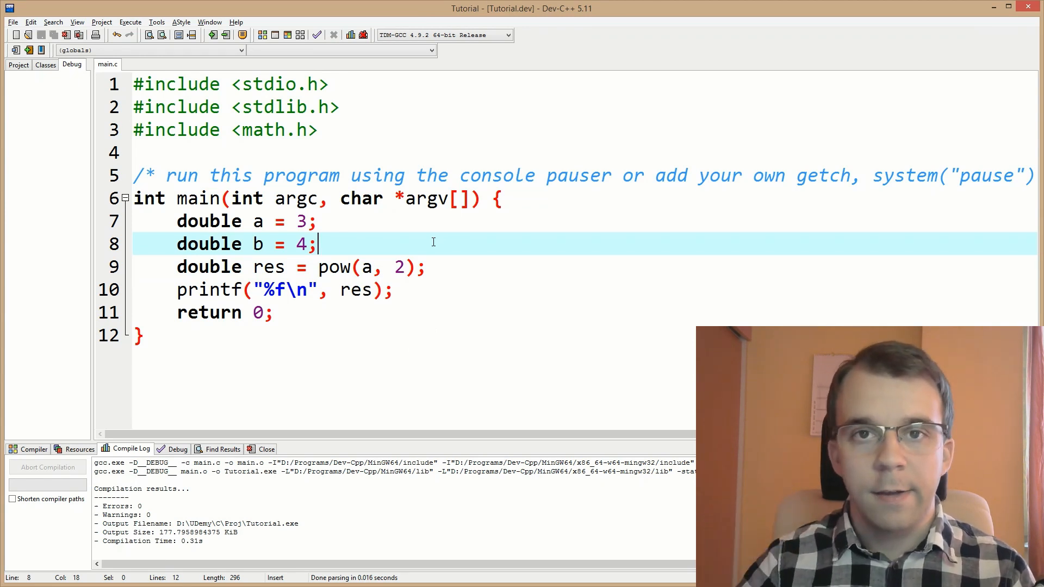
# Step: Redeclare the variables a, b and res as float instead of double
pyautogui.doubleClick(335, 267)
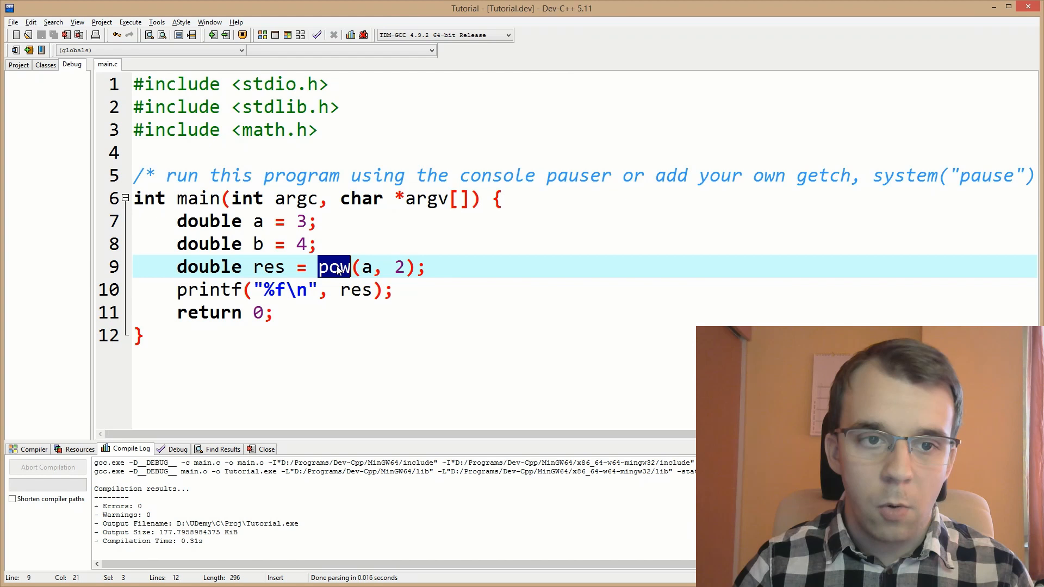
pyautogui.doubleClick(208, 244)
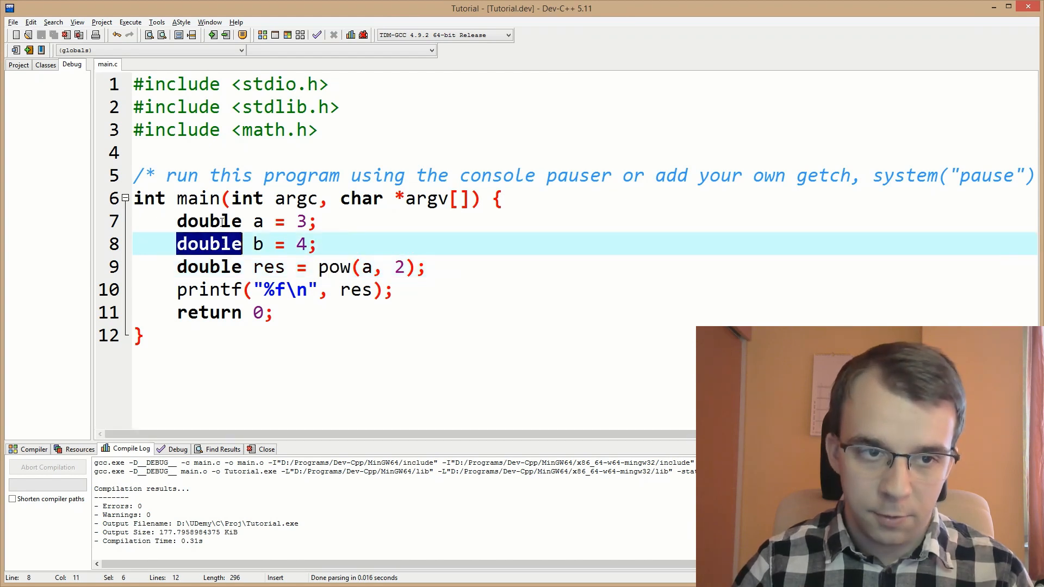
pyautogui.write("float'")
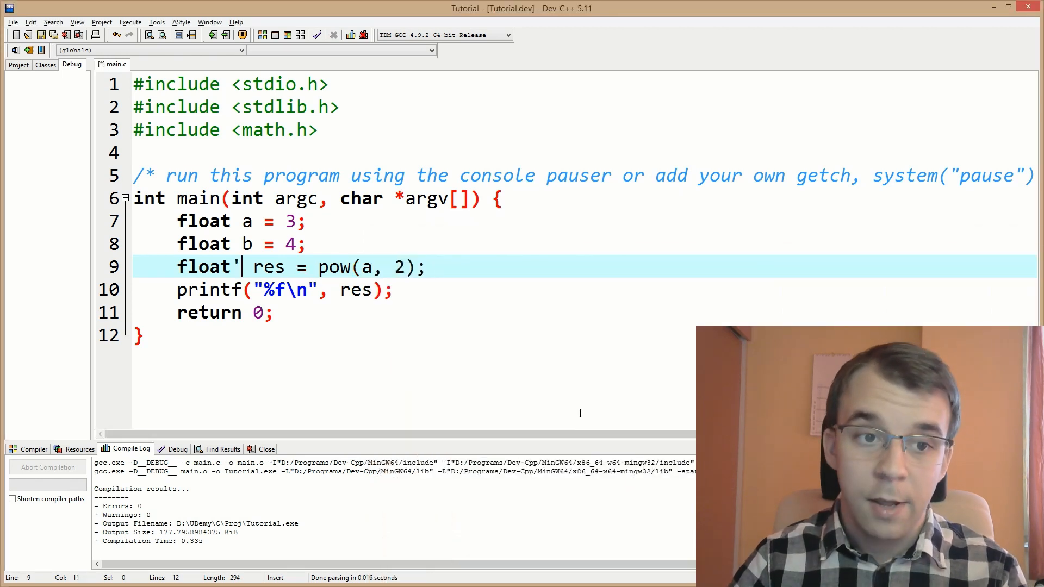
pyautogui.press('Backspace')
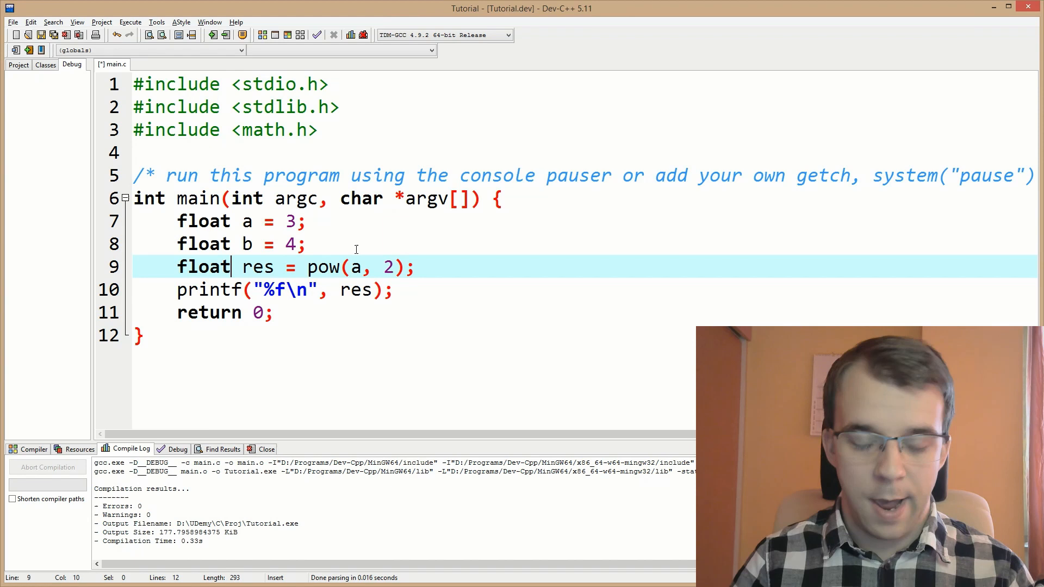
# Step: Turn the pow call on line 9 into powf and recompile
pyautogui.doubleClick(356, 267)
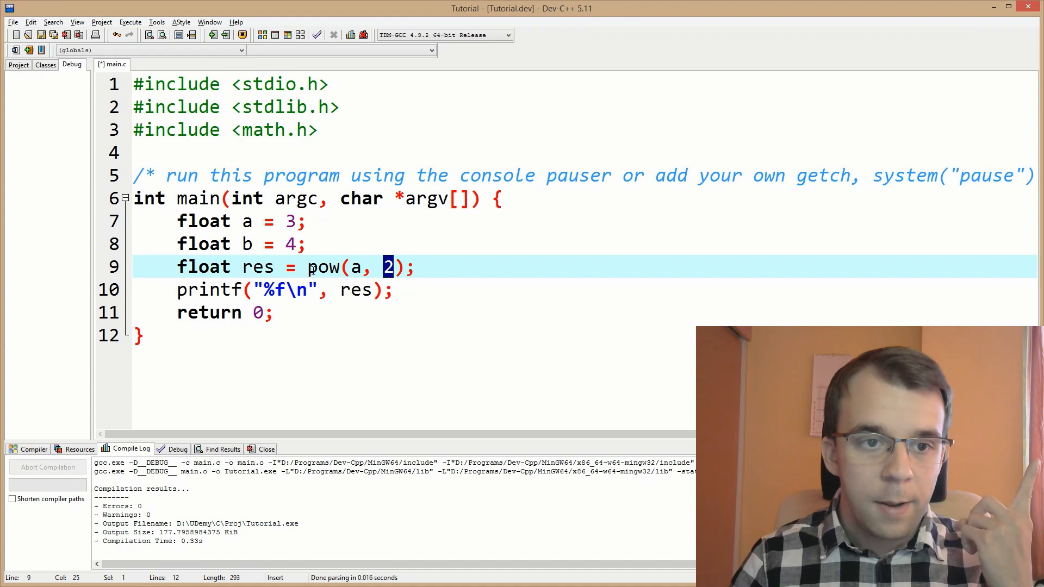
pyautogui.moveTo(383, 266); pyautogui.dragTo(416, 267)
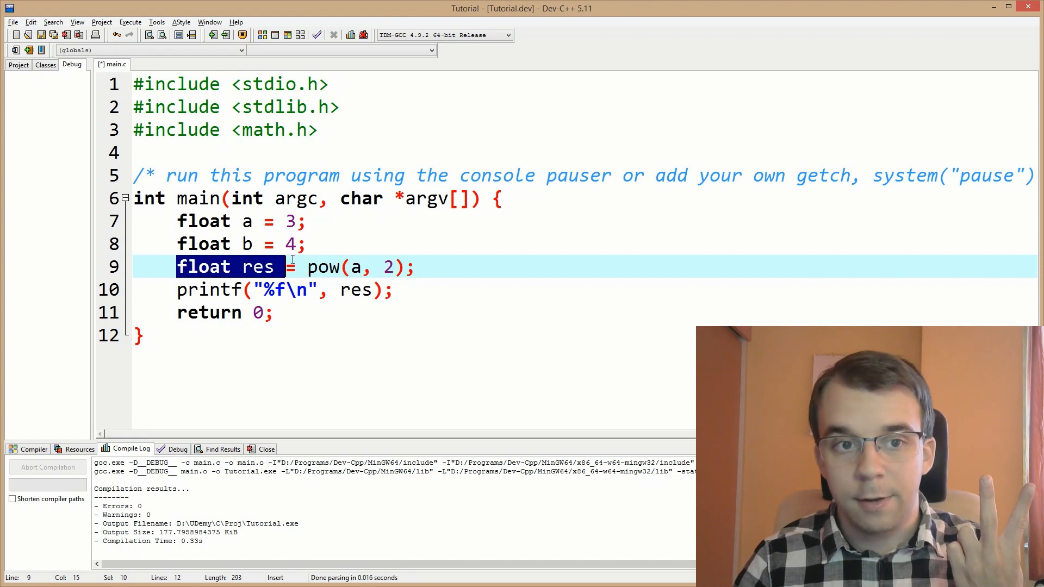
pyautogui.moveTo(282, 259)
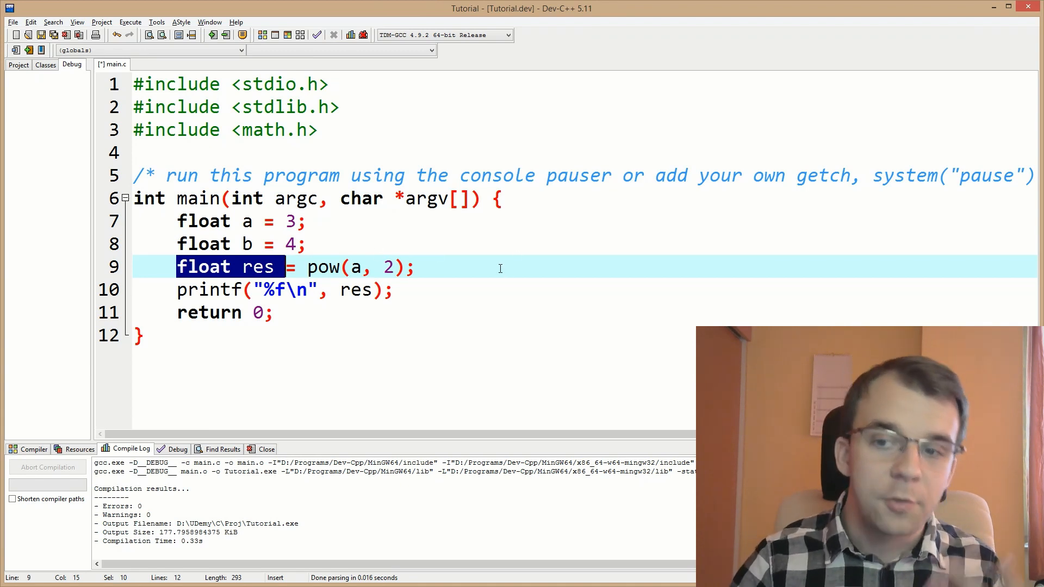
pyautogui.moveTo(439, 272)
pyautogui.write('f')
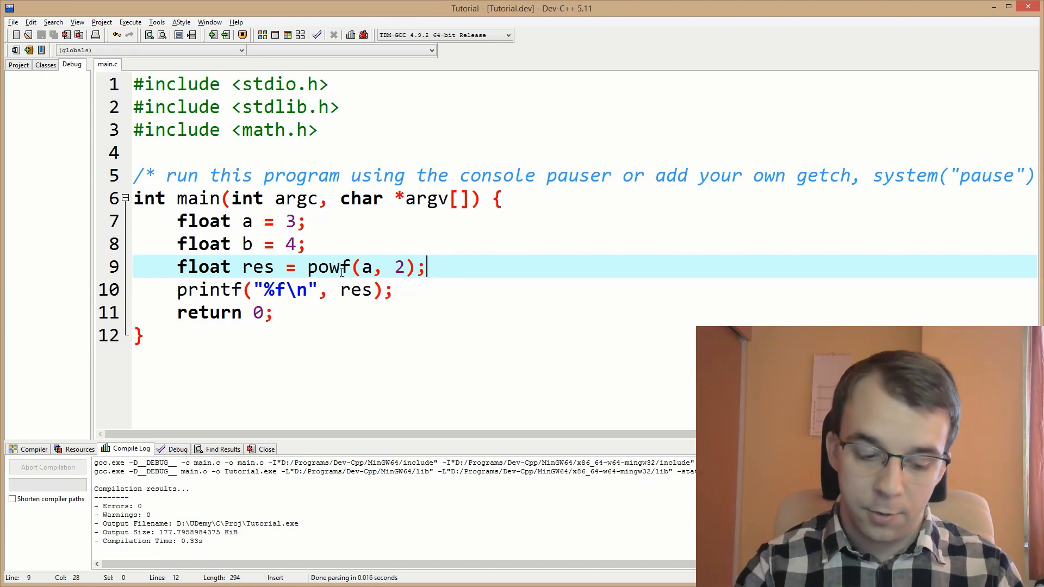
pyautogui.click(242, 35)
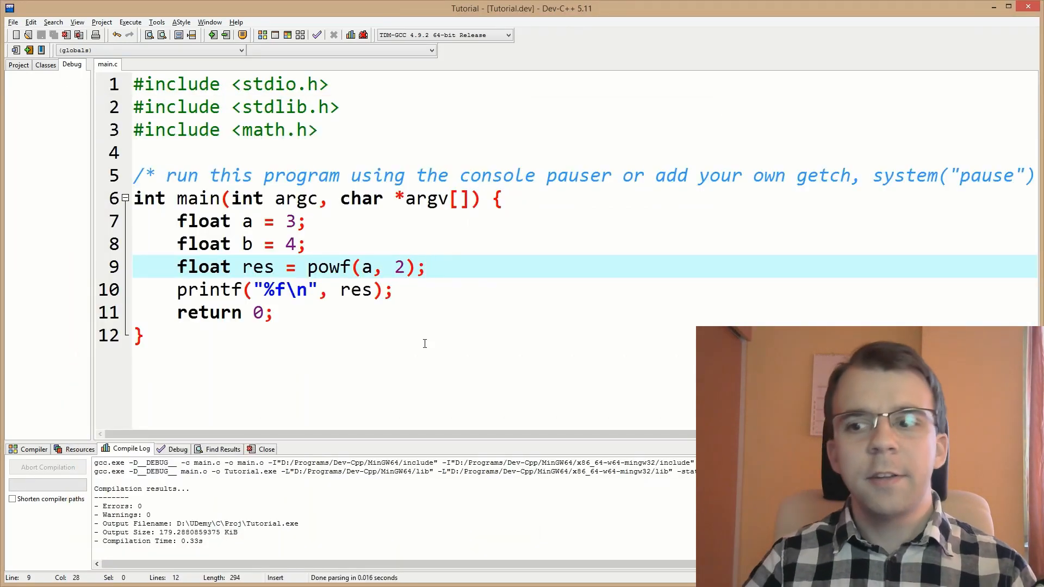
# Step: Replace powf(a, 2) with sqrt(a), then jump to sqrt's declaration in math.h
pyautogui.press('Delete')
pyautogui.write('81')
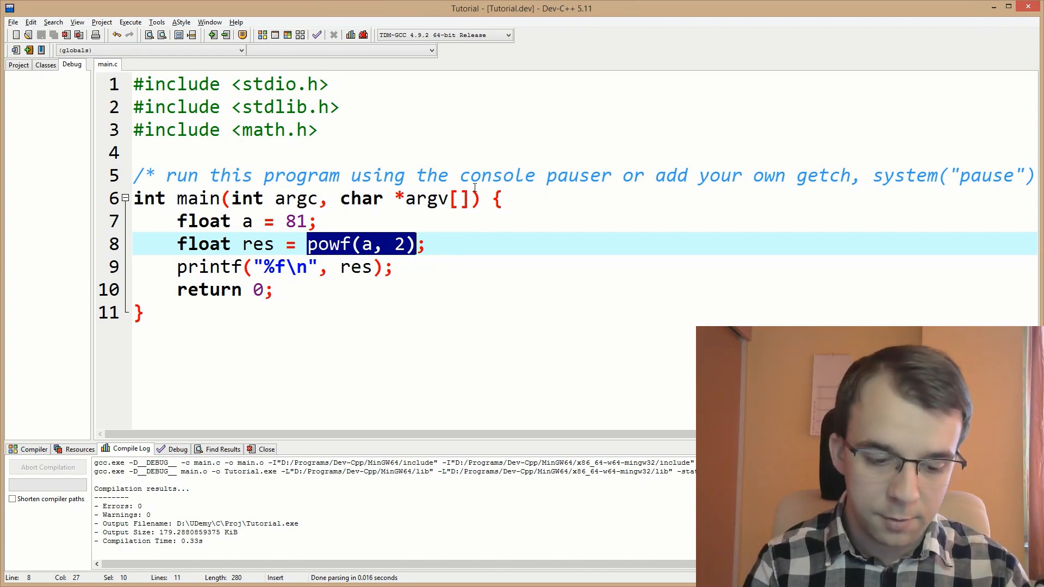
pyautogui.write('sqrt(')
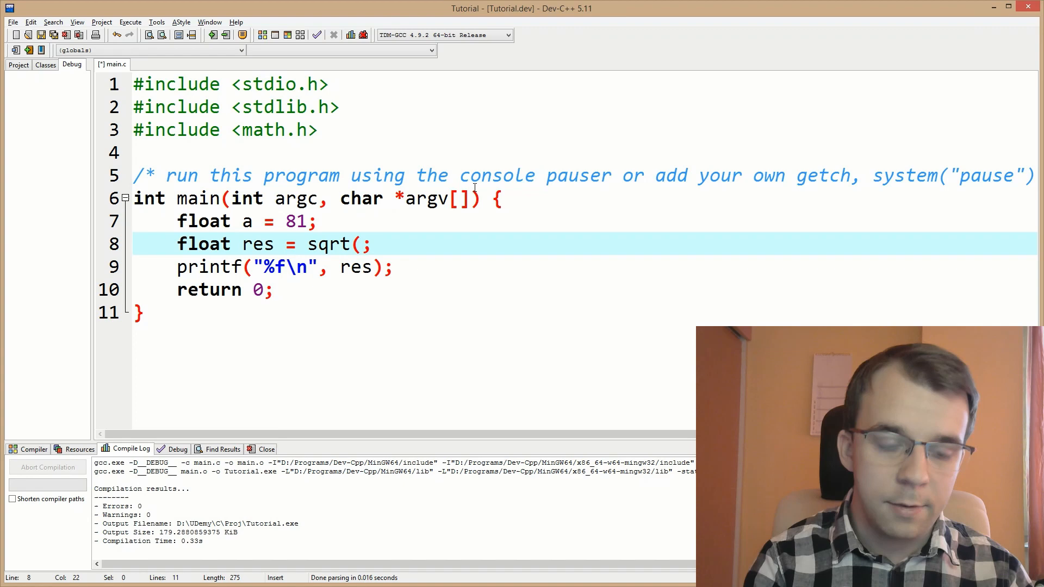
pyautogui.write('a)')
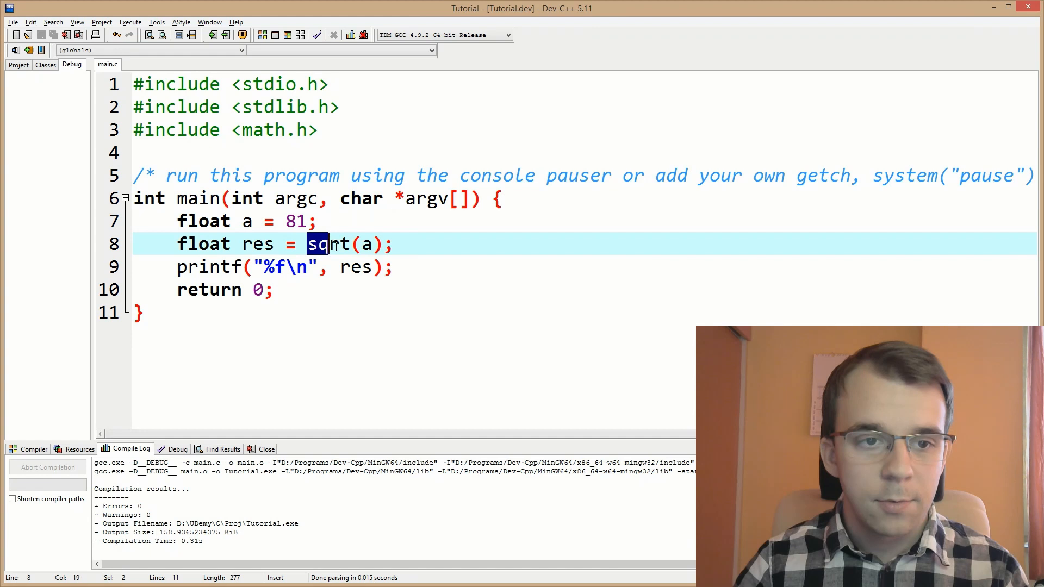
pyautogui.doubleClick(327, 243)
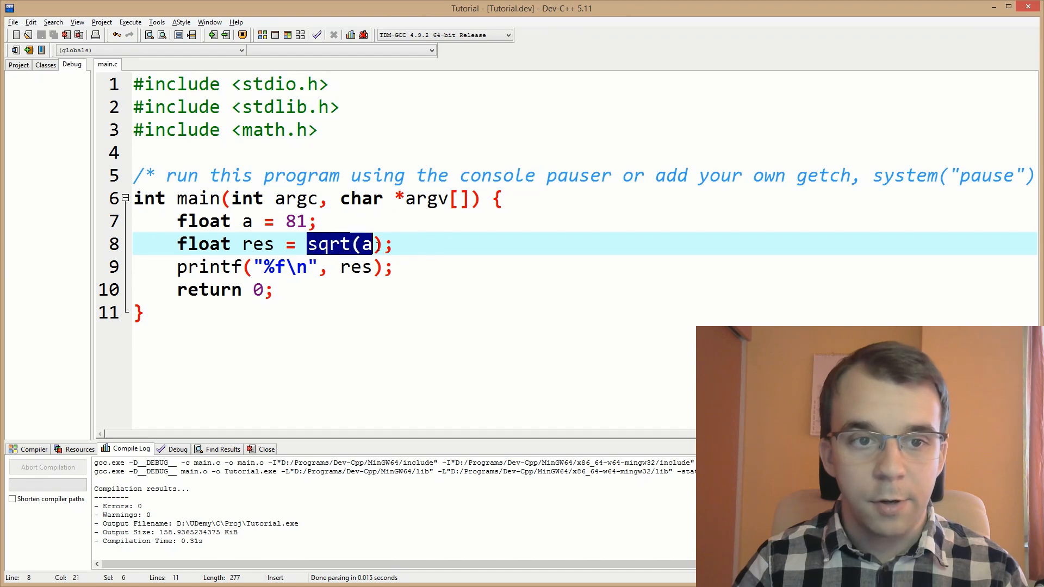
pyautogui.click(338, 244)
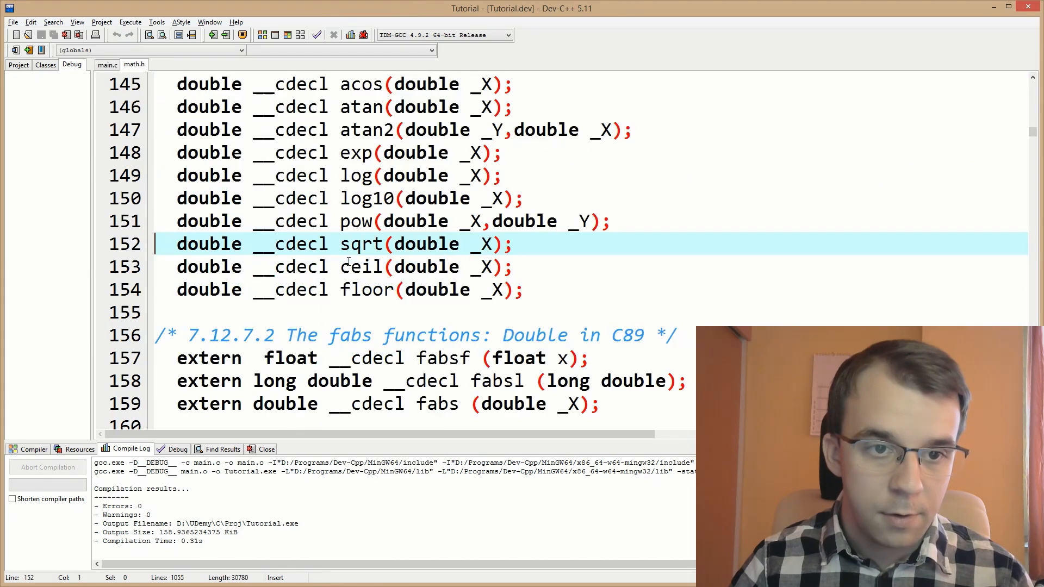
# Step: Check sqrt's double return and parameter types in math.h, then return to main.c
pyautogui.doubleClick(208, 243)
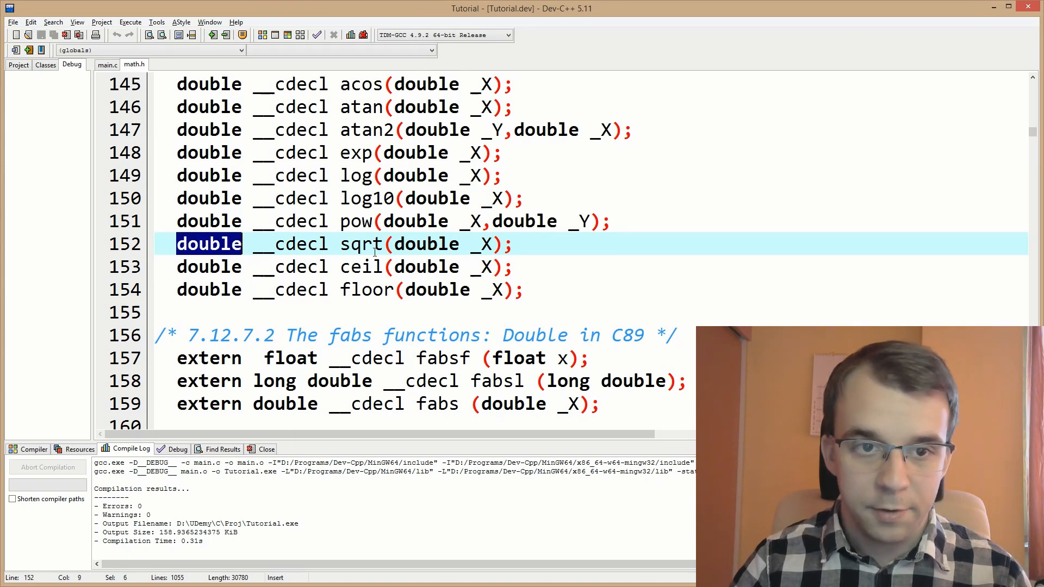
pyautogui.doubleClick(425, 244)
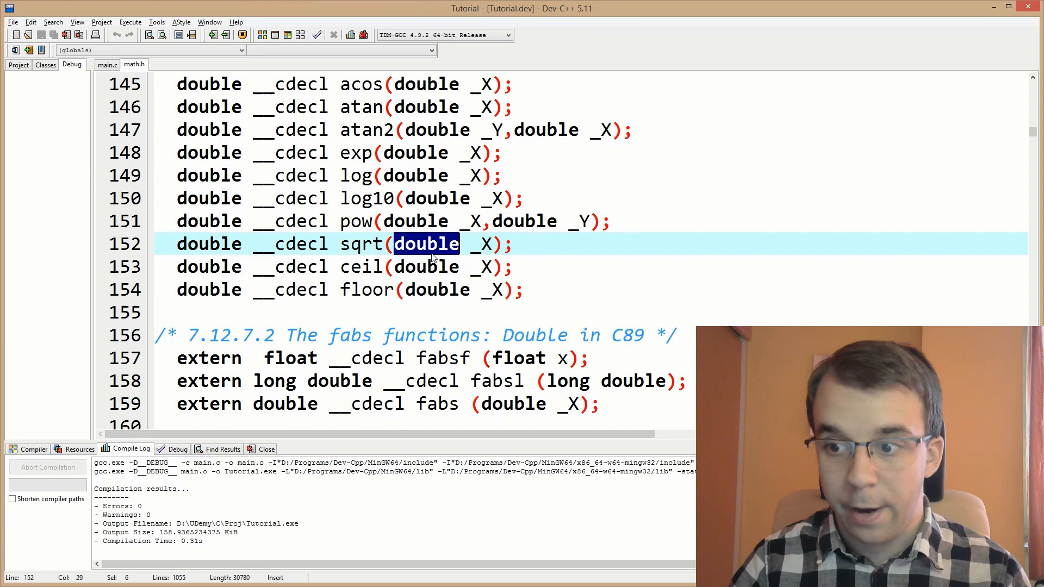
pyautogui.click(106, 65)
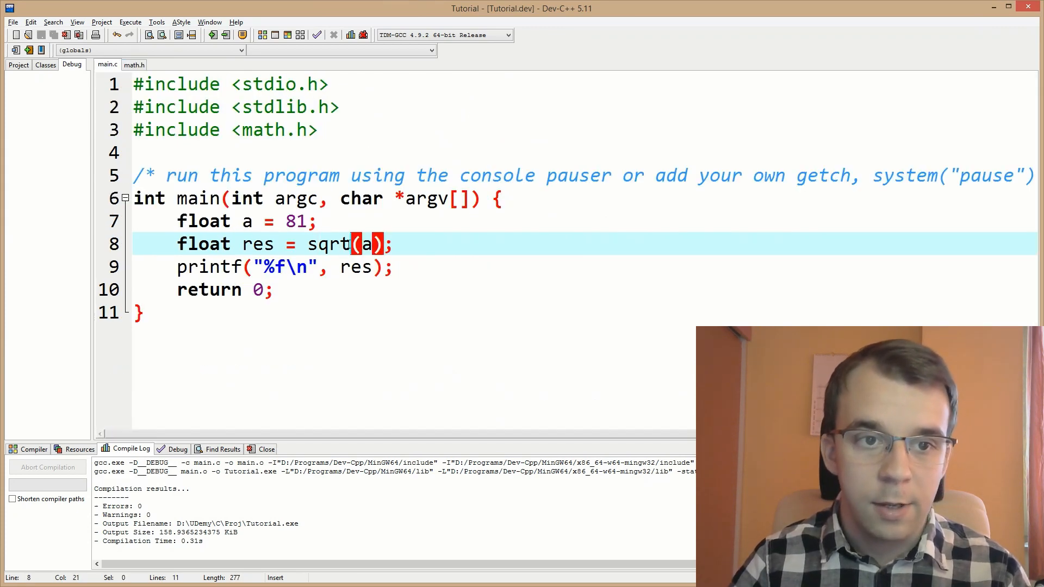
# Step: Change sqrt(a) to sqrtf(a) and run it, printing 9.000000
pyautogui.write('f')
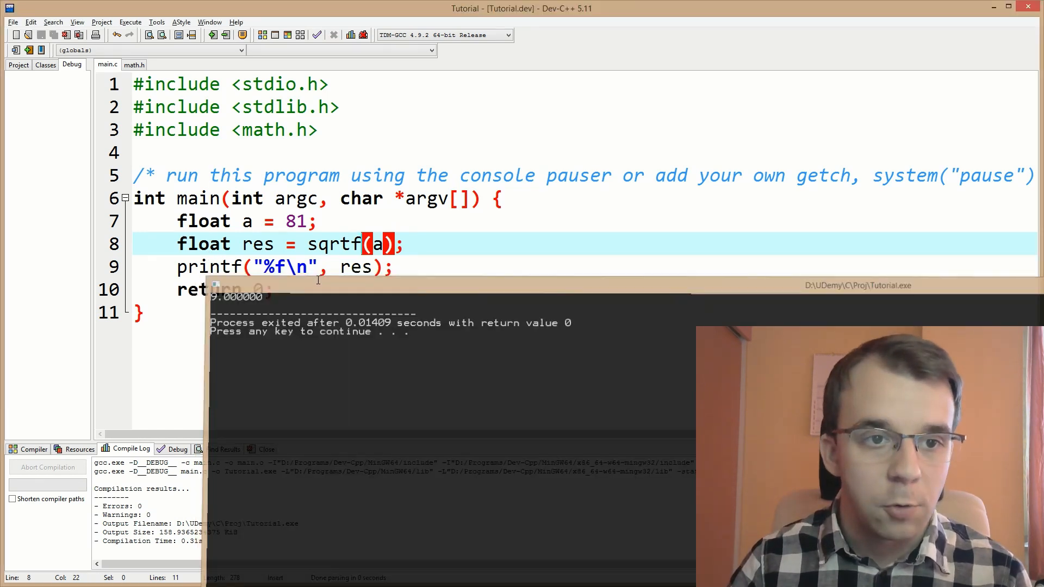
pyautogui.doubleClick(381, 244)
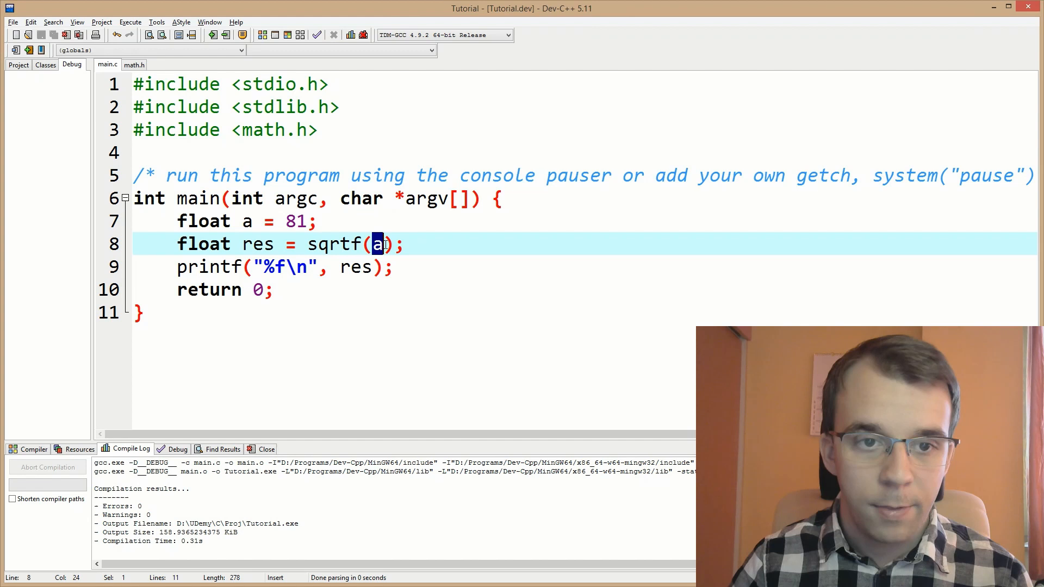
pyautogui.moveTo(378, 244)
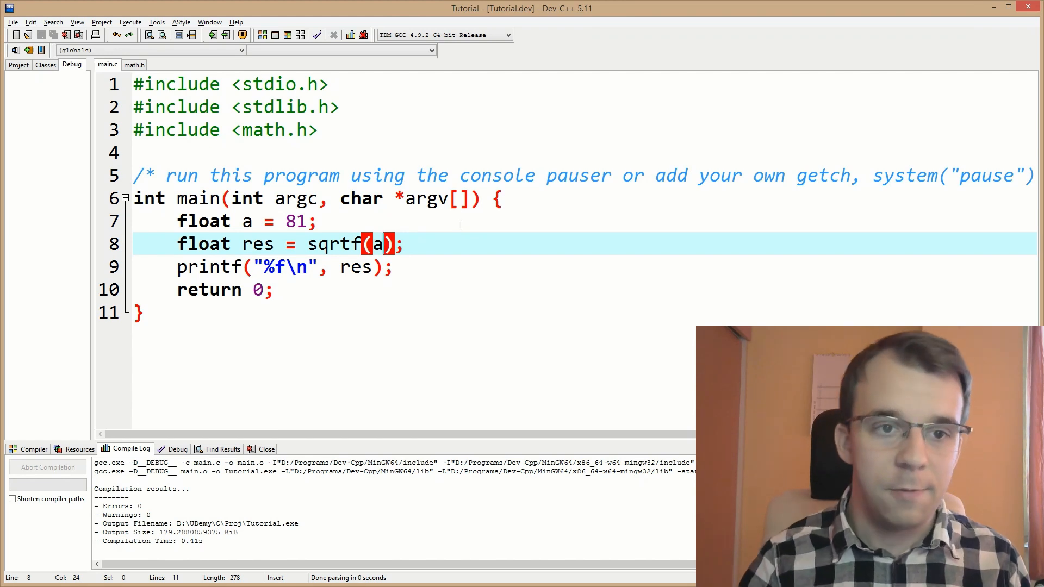
pyautogui.doubleClick(333, 244)
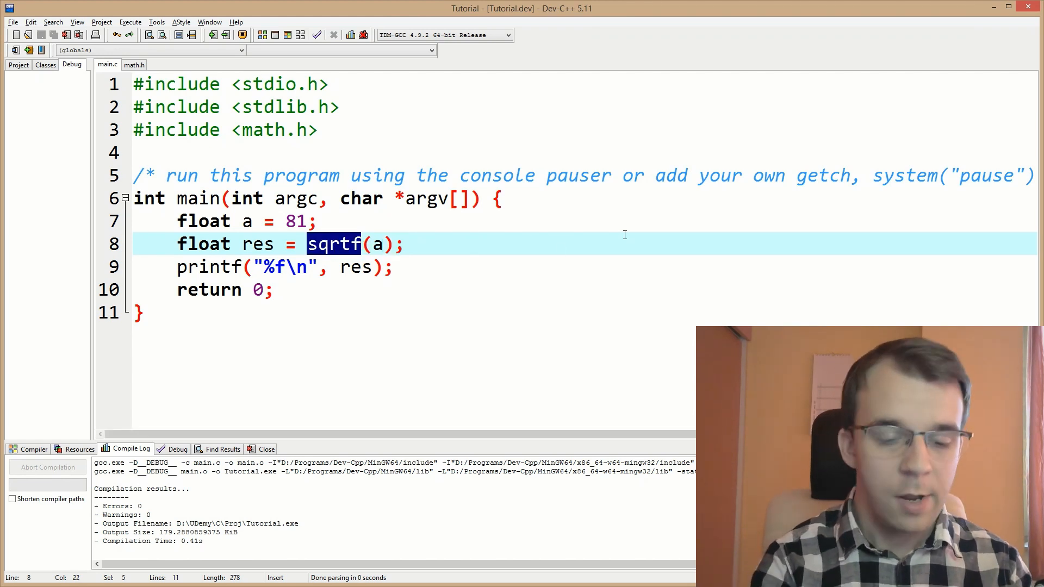
# Step: Replace sqrtf with powf(a, 1.0f/2.0f) for the square root
pyautogui.write('powf')
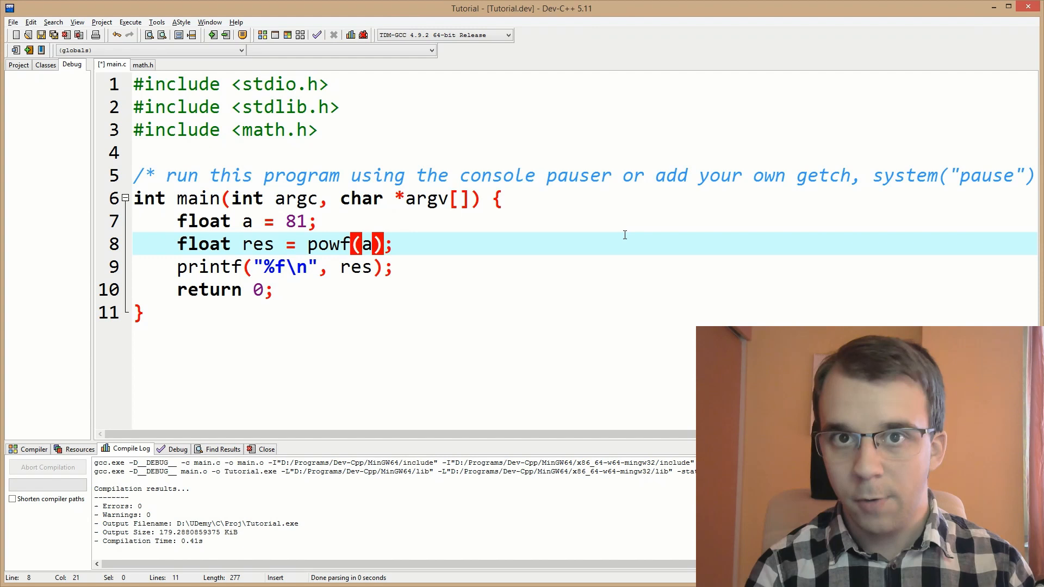
pyautogui.doubleClick(365, 243)
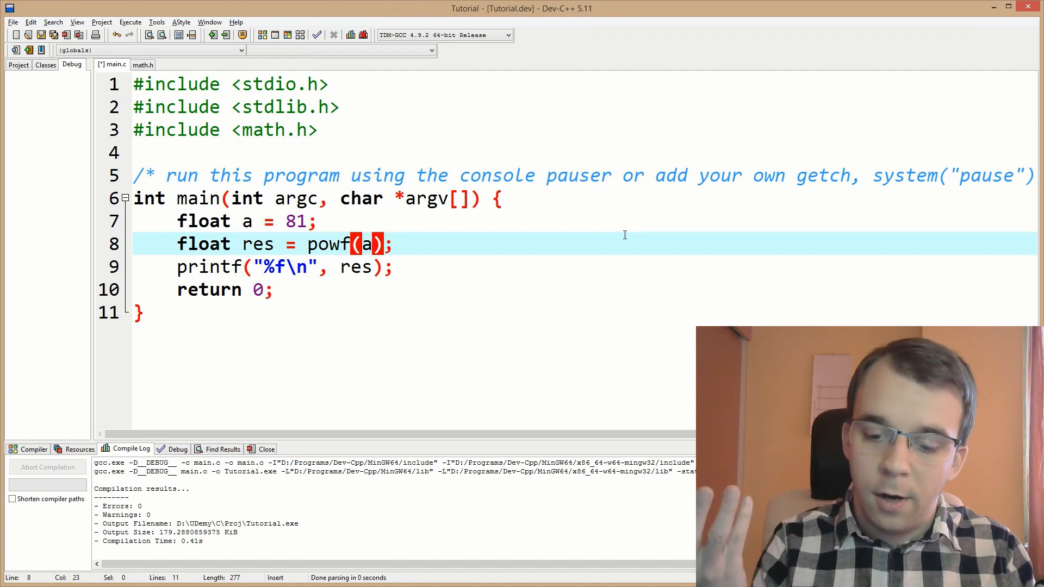
pyautogui.write(',')
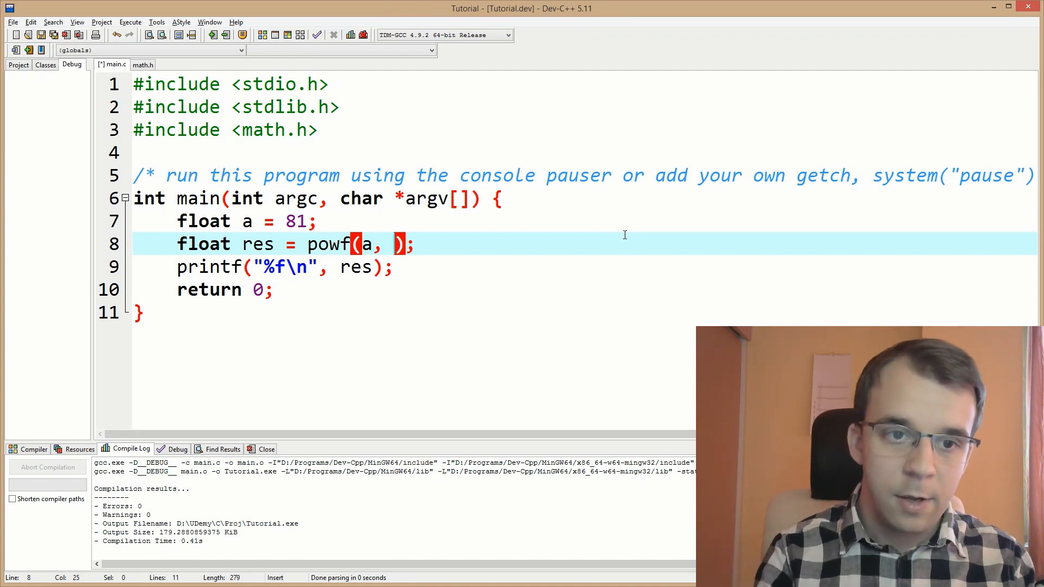
pyautogui.write('1/')
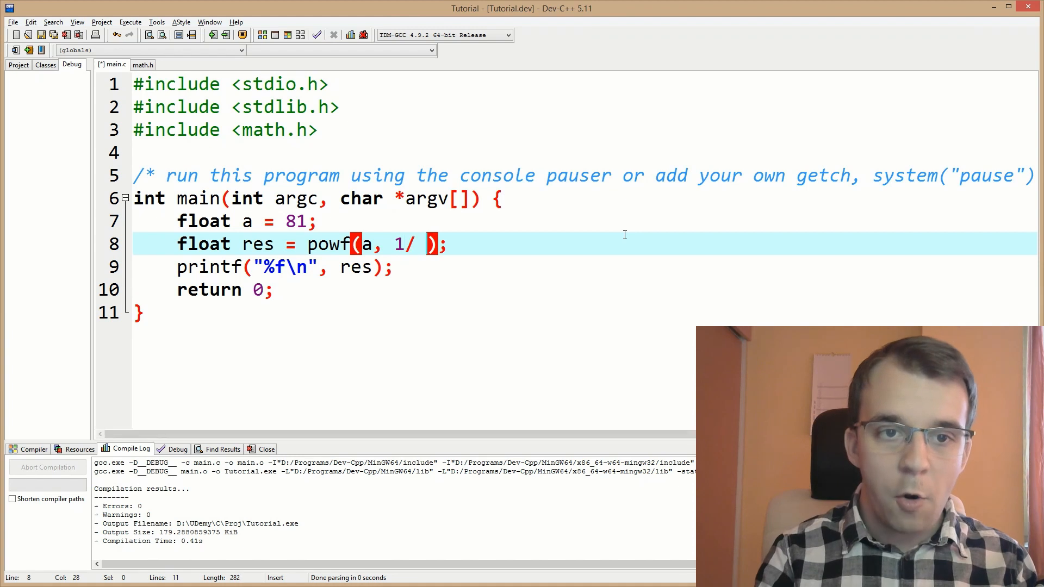
pyautogui.write('2')
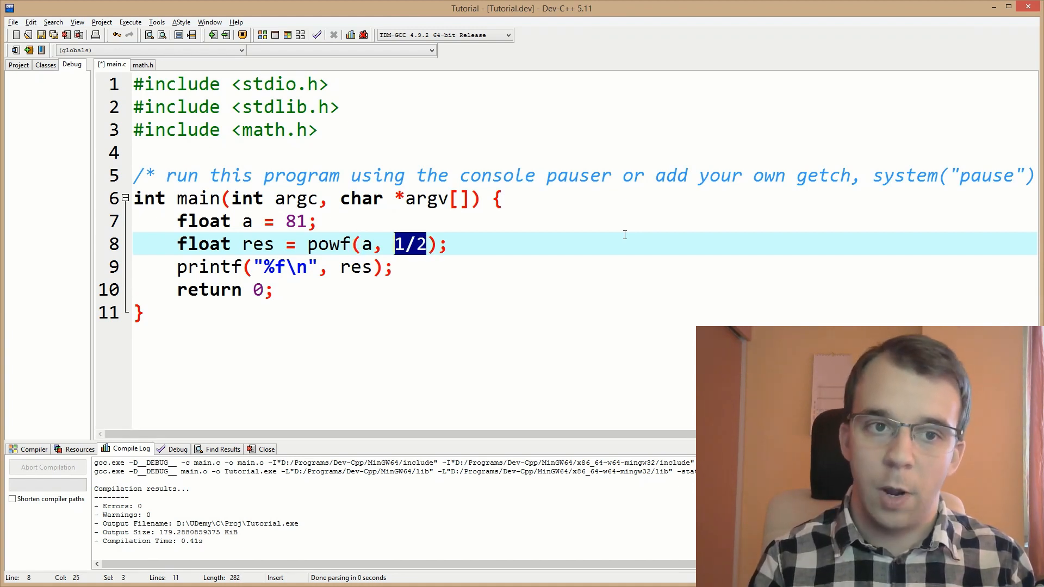
pyautogui.click(394, 244)
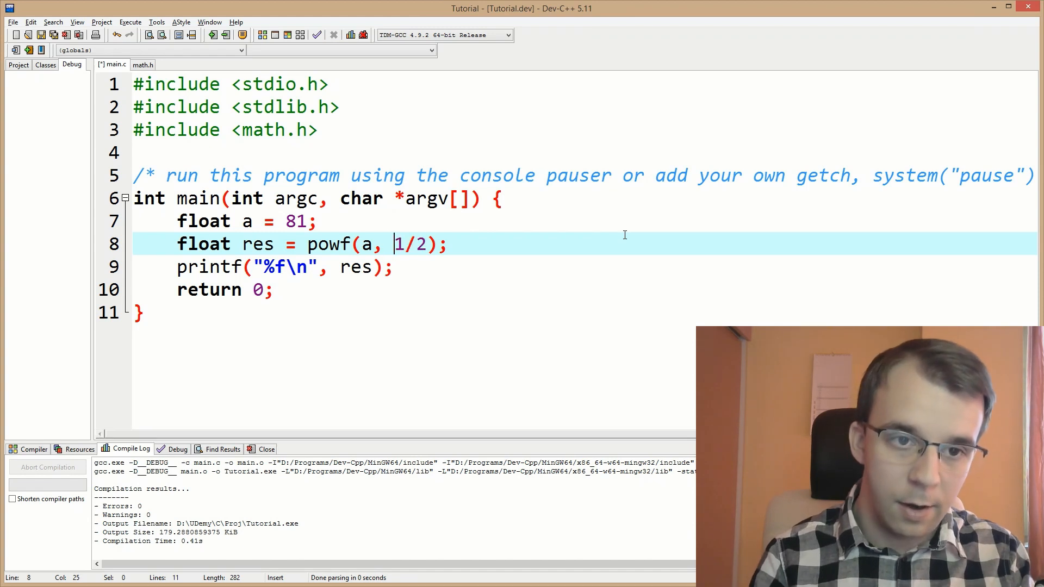
pyautogui.write('.0f')
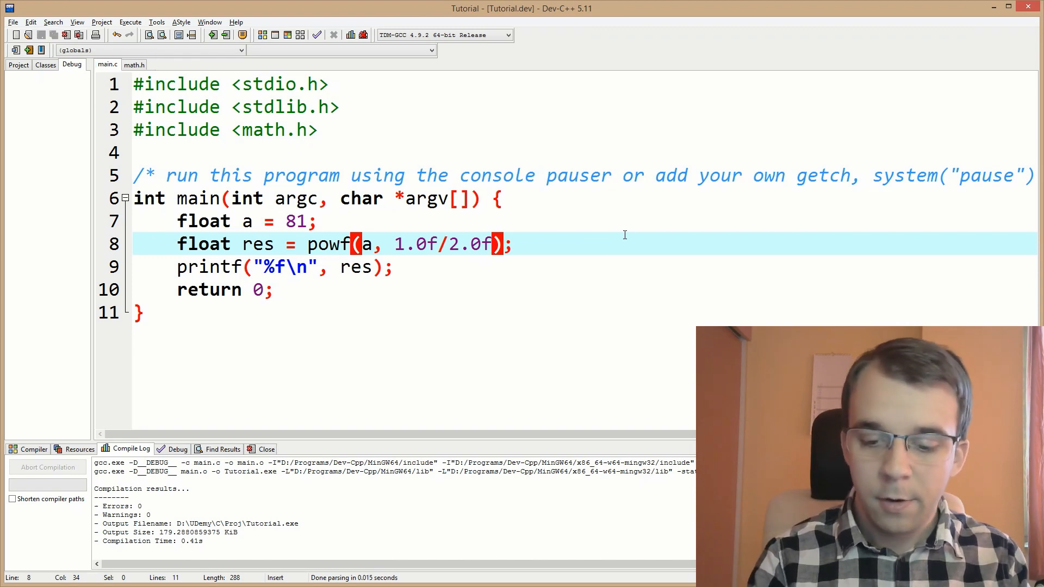
# Step: Change the exponent to 1.0f/3.0f and set a to 27
pyautogui.click(241, 35)
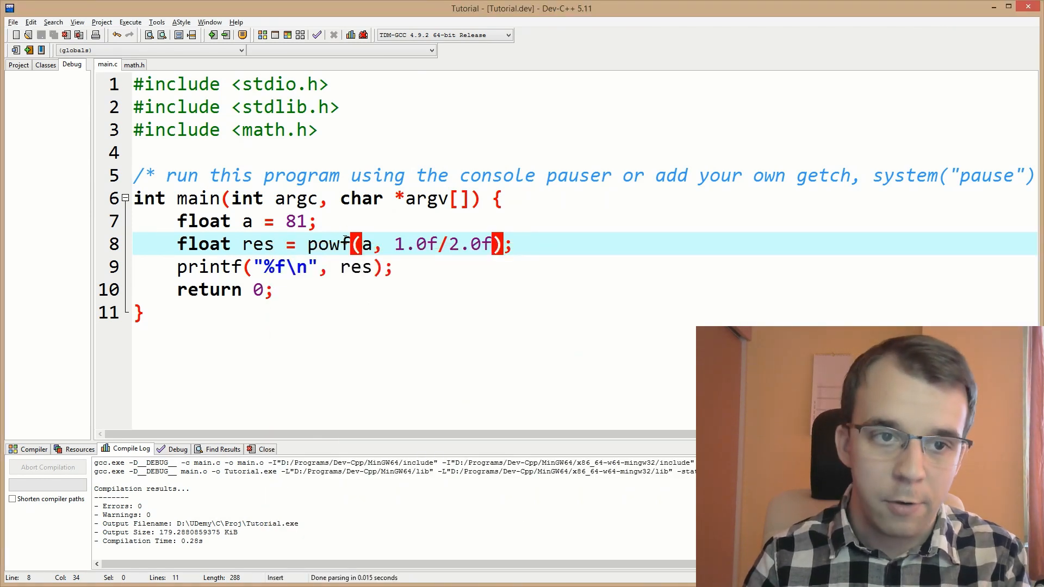
pyautogui.write('3')
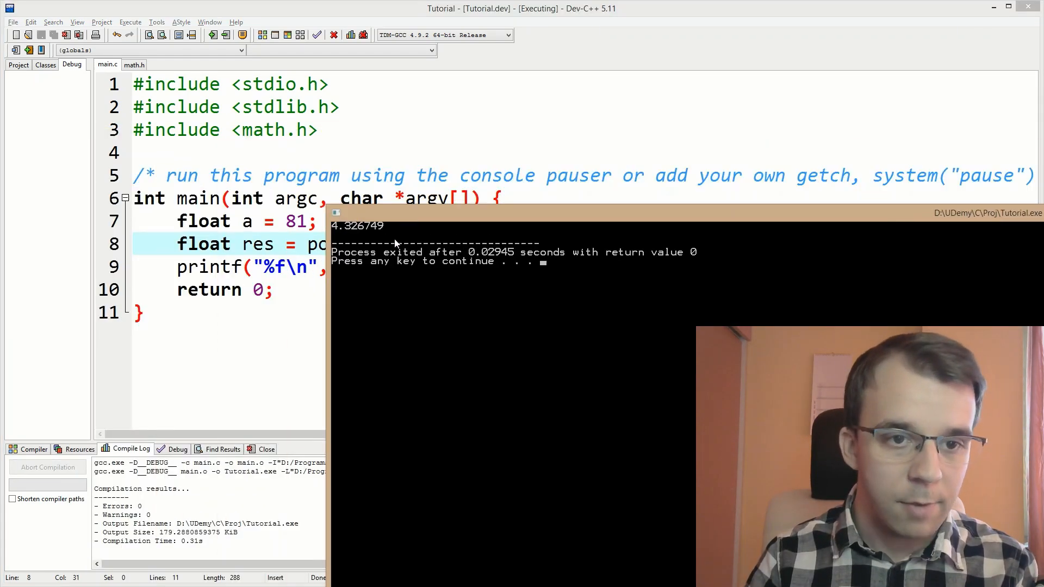
pyautogui.doubleClick(296, 221)
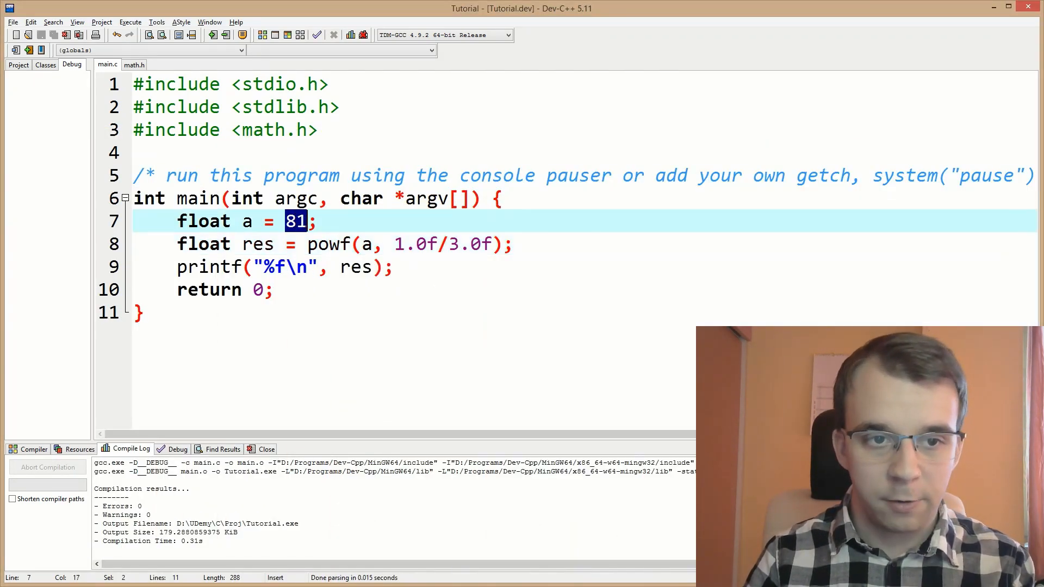
pyautogui.write('27')
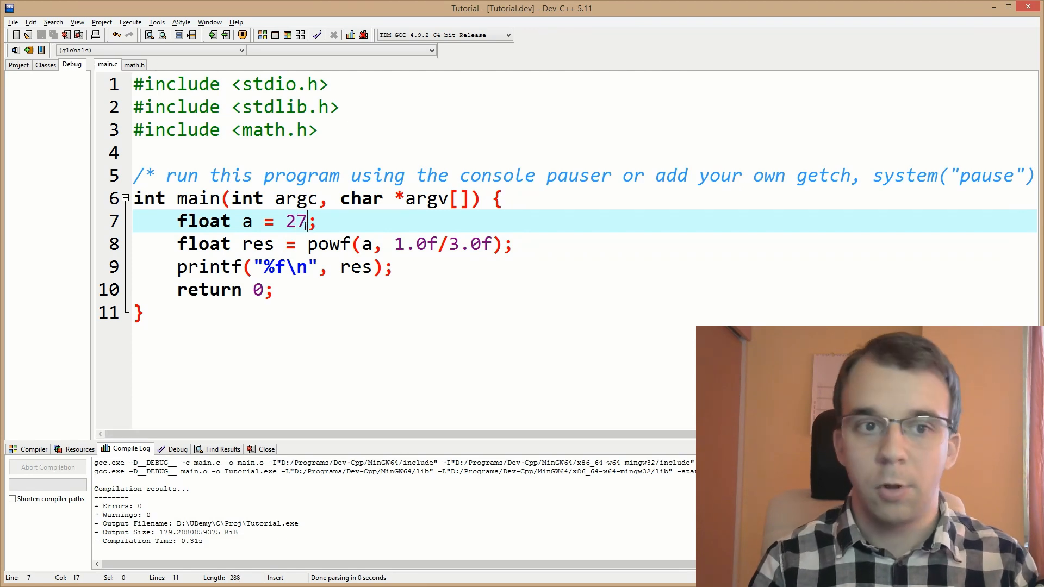